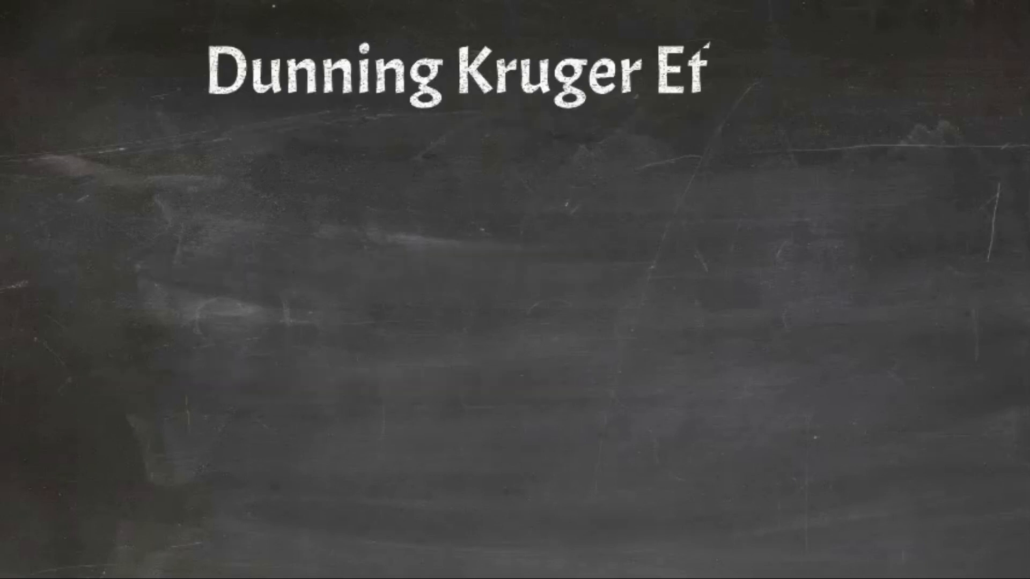
pyautogui.write('fect')
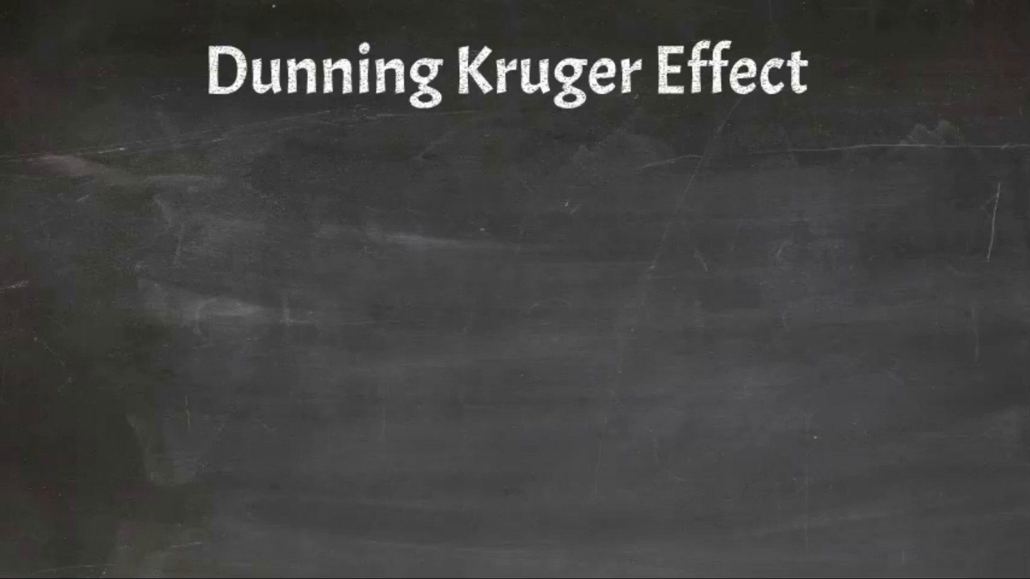